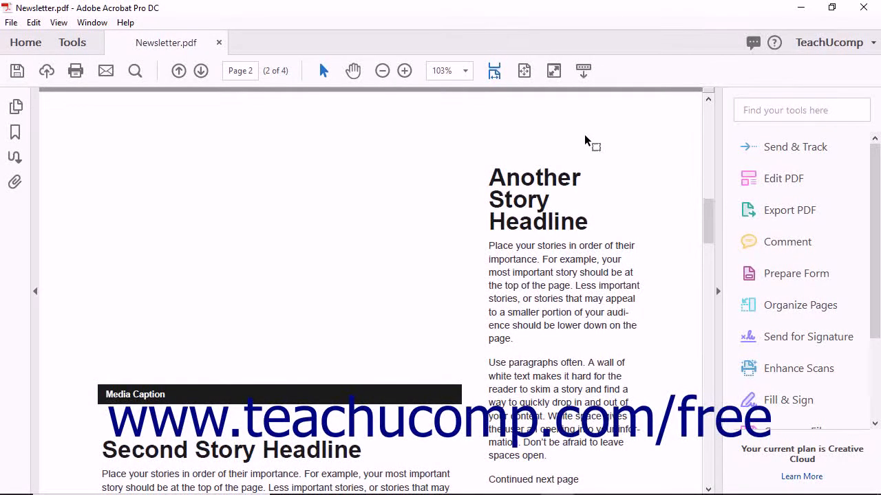
mouse_move(763, 179)
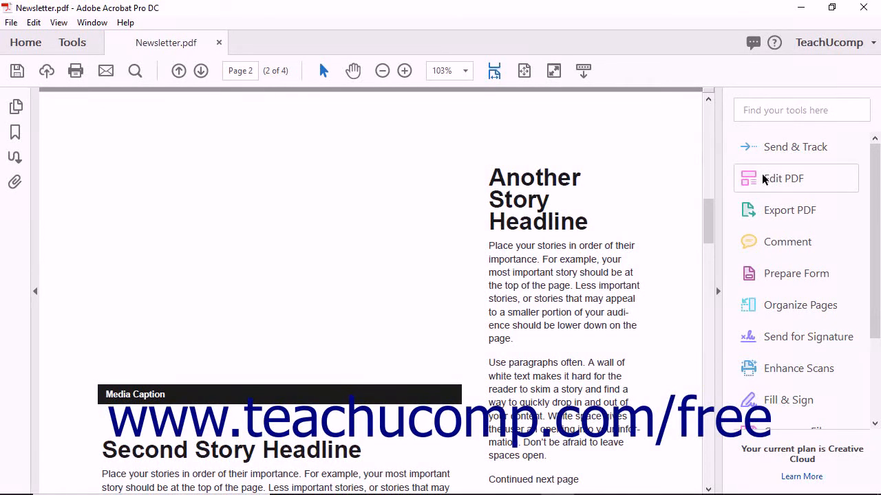
Step: Open the Edit PDF tool on Newsletter.pdf so its text boxes become editable
left_click(782, 179)
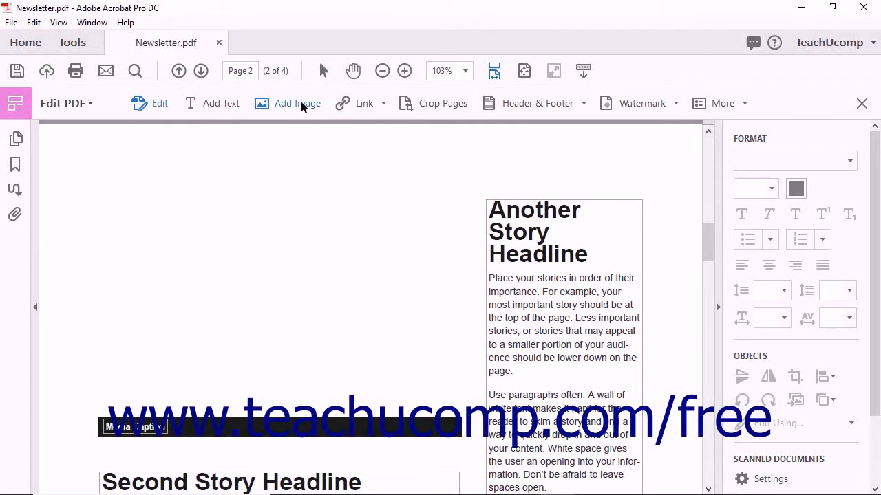
mouse_move(297, 103)
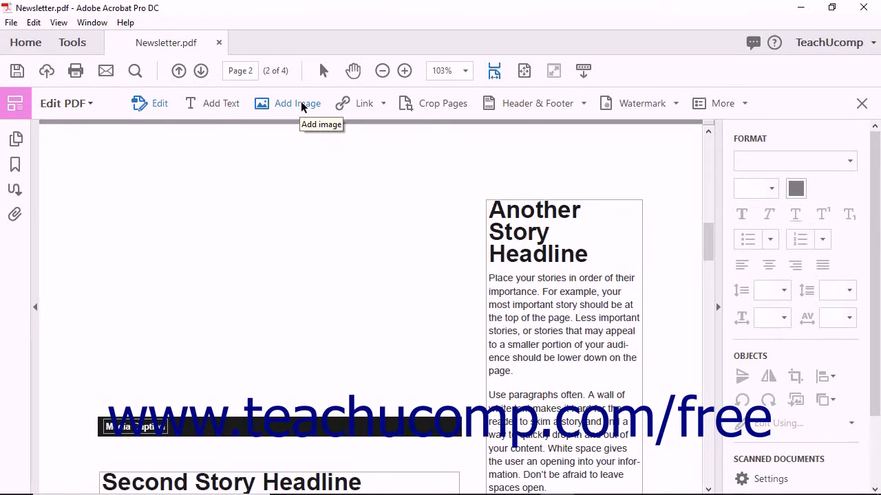
Step: Add the Work photo from the Pictures folder to page 2
left_click(297, 103)
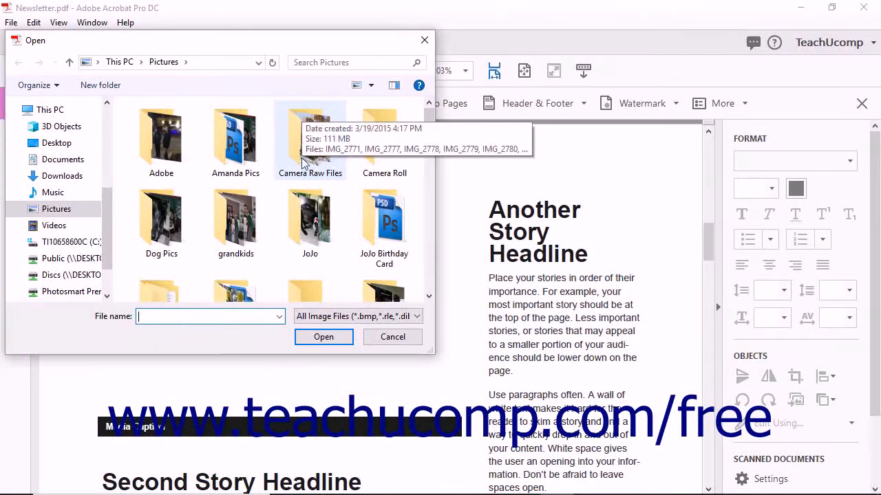
scroll("down", 3)
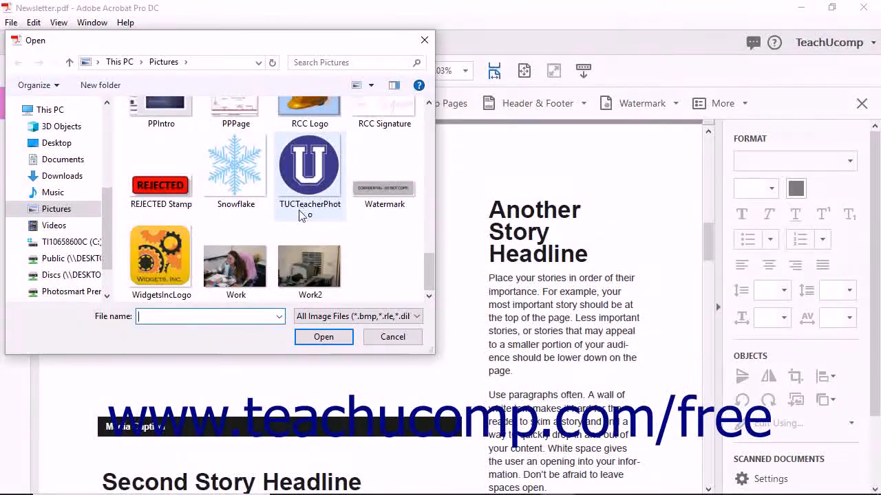
left_click(236, 258)
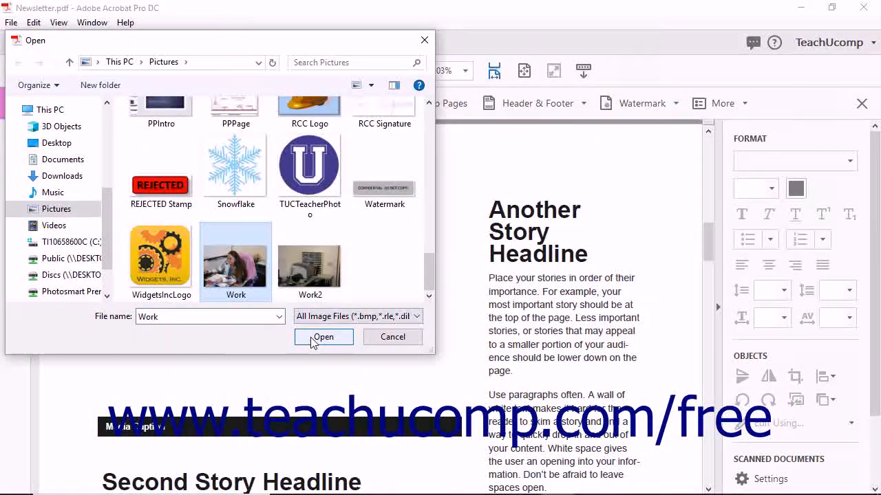
left_click(323, 336)
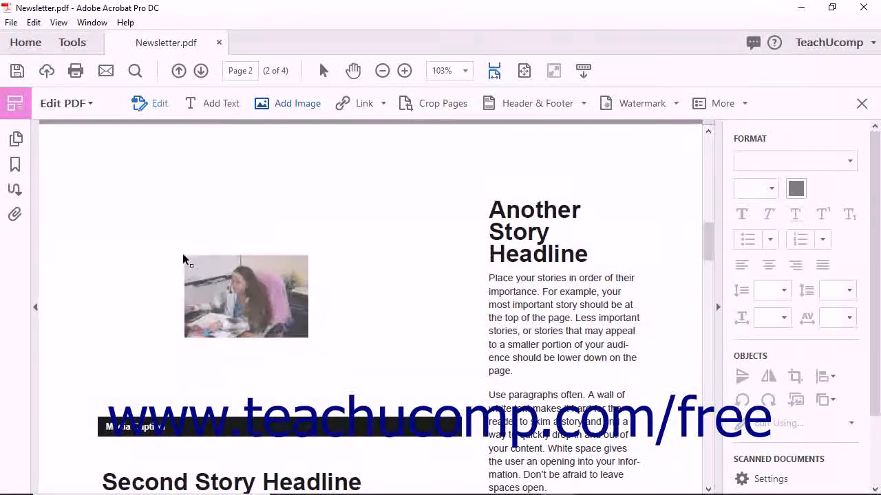
Step: Place the Work photo across the left column and resize it above Media Caption
left_click_drag(246, 295, 229, 265)
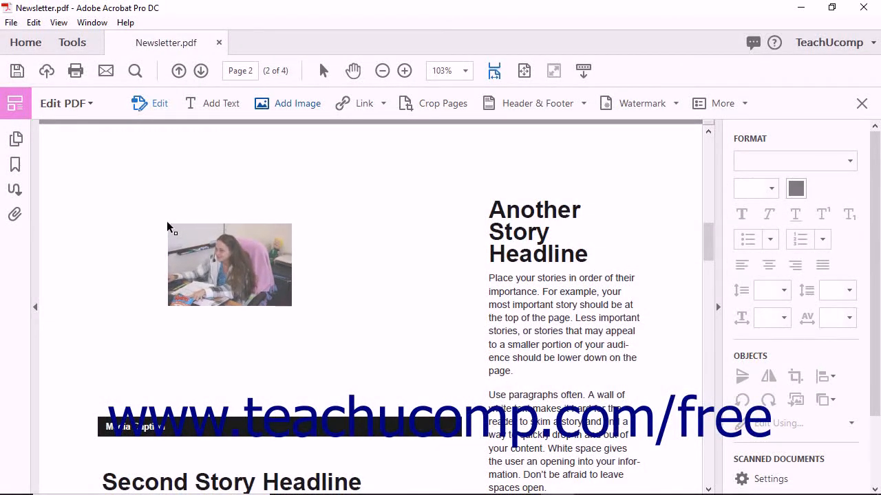
left_click_drag(230, 264, 157, 220)
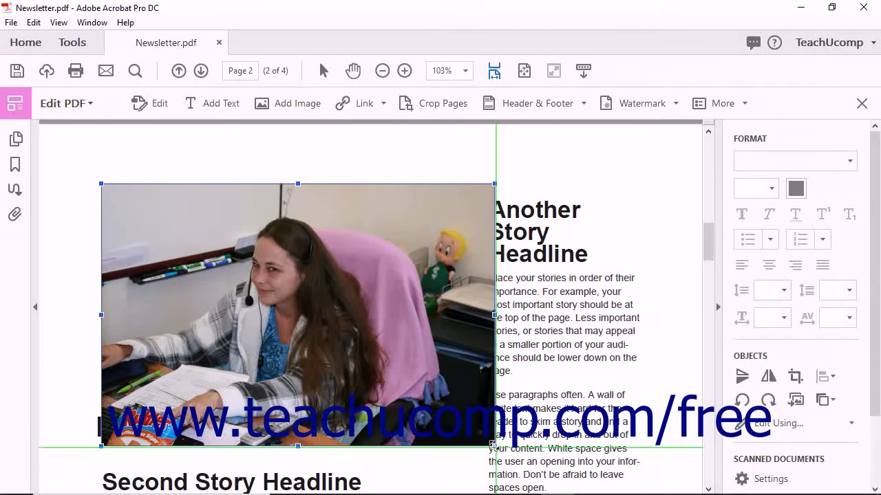
left_click_drag(494, 314, 461, 304)
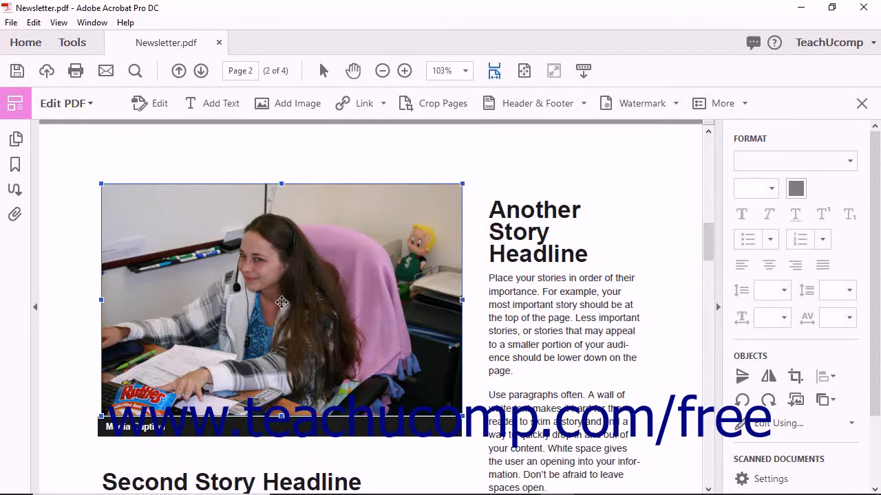
mouse_move(671, 271)
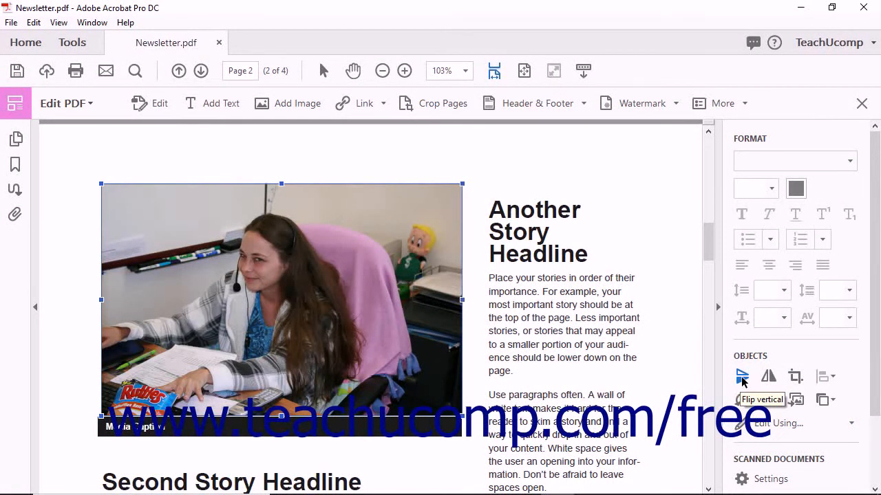
Step: Flip the Work photo vertically, rotate it clockwise, then rotate it back upright
left_click(741, 376)
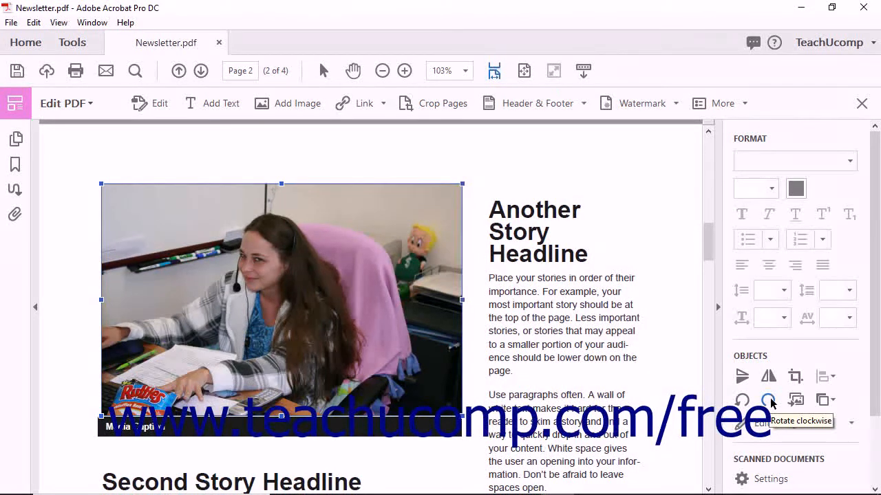
left_click(768, 400)
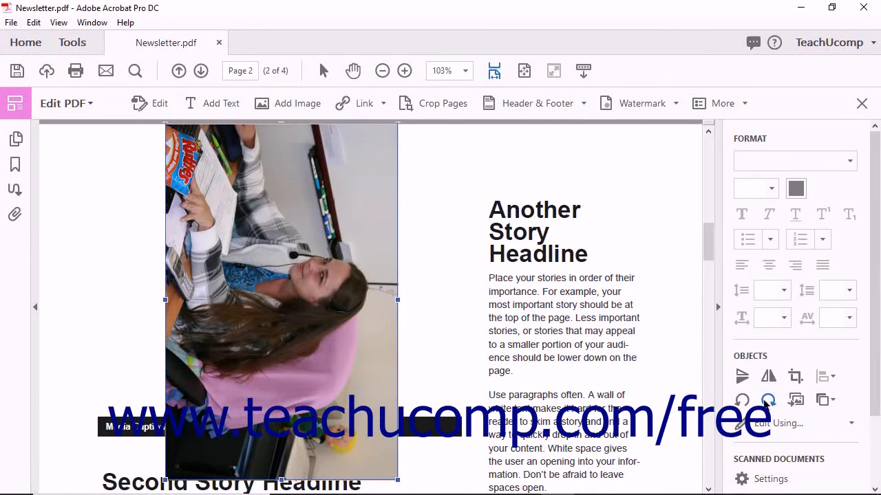
left_click(741, 400)
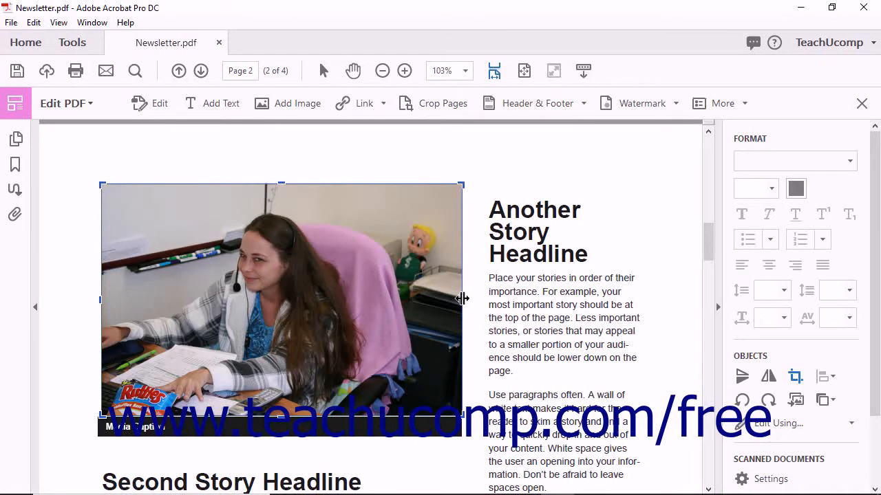
Step: Crop the Work photo's left and right sides, removing the doll
left_click_drag(461, 299, 421, 299)
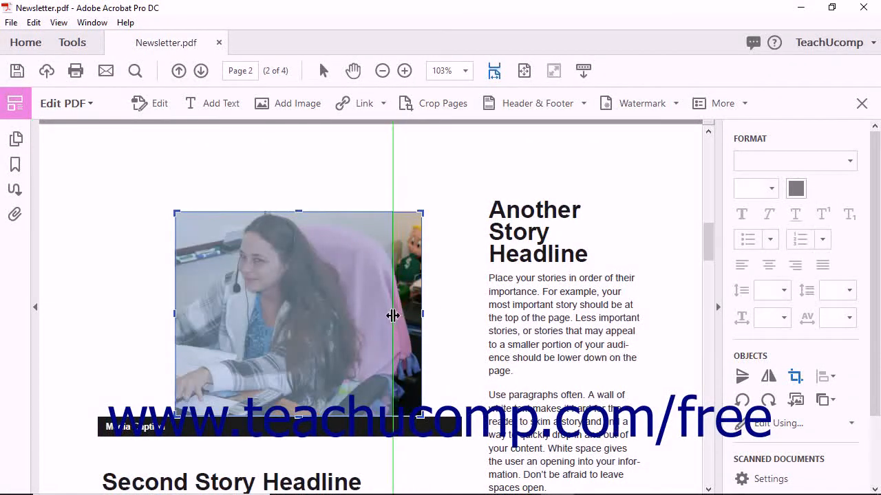
left_click_drag(421, 315, 388, 315)
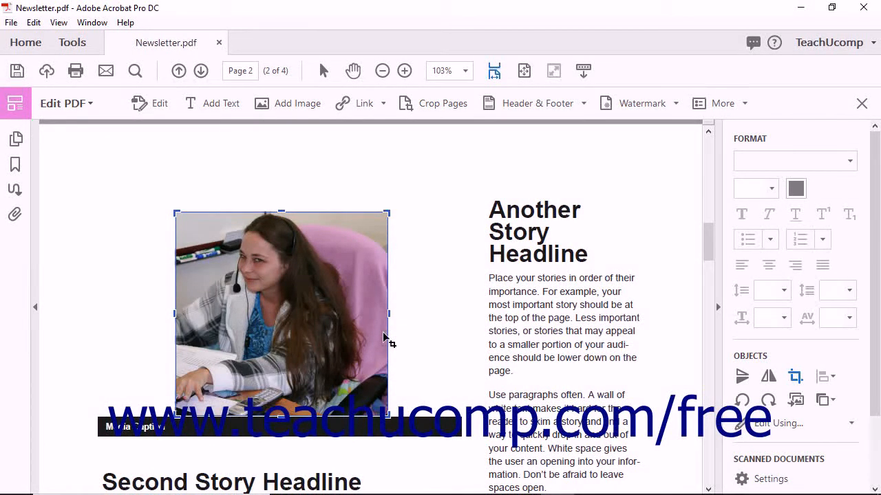
mouse_move(415, 294)
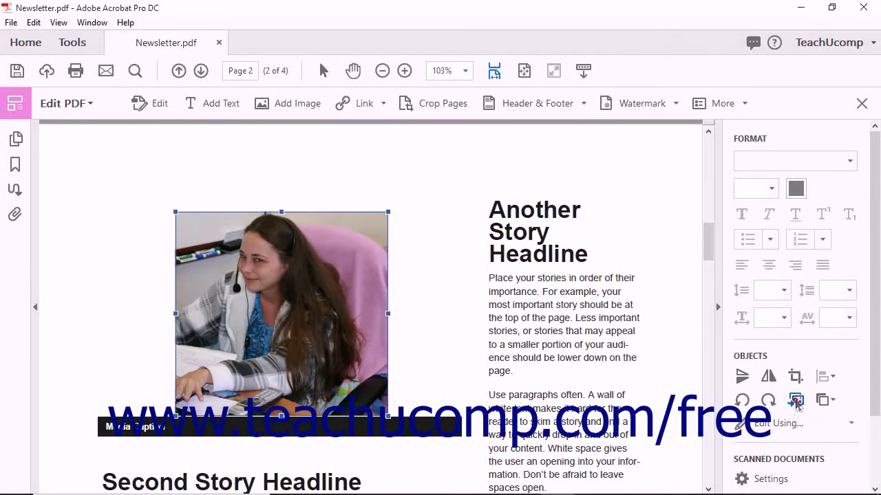
Step: Replace the woman-at-desk photo with the Work2 office printer picture from Pictures
left_click(796, 400)
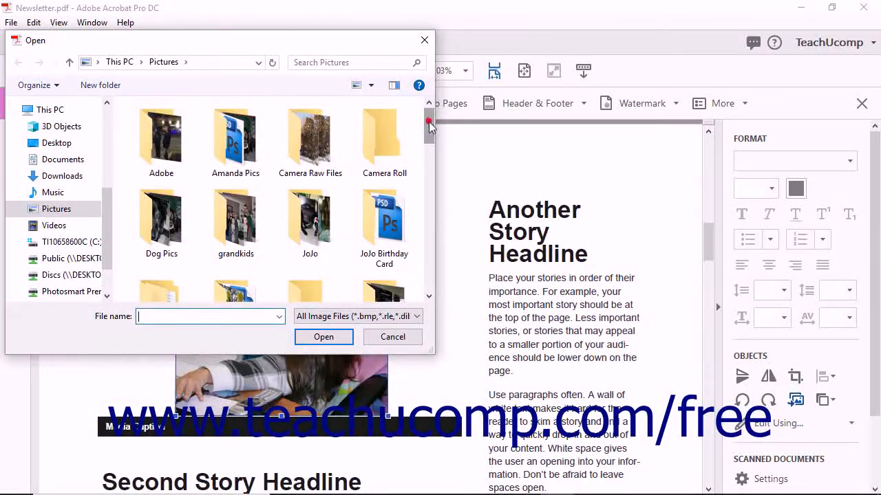
scroll("down", 3)
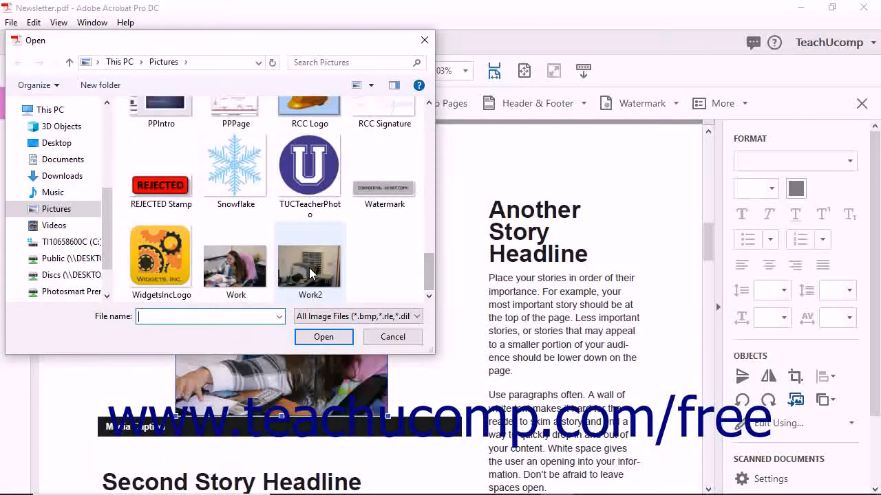
mouse_move(309, 262)
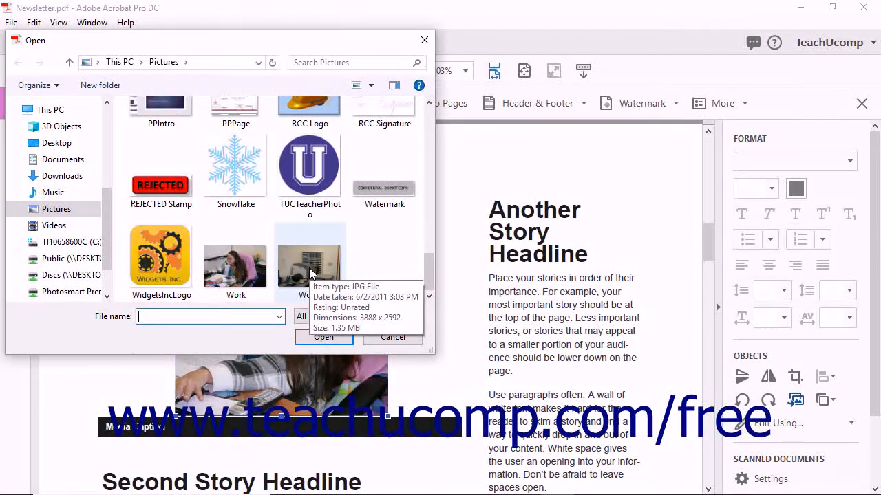
left_click(309, 258)
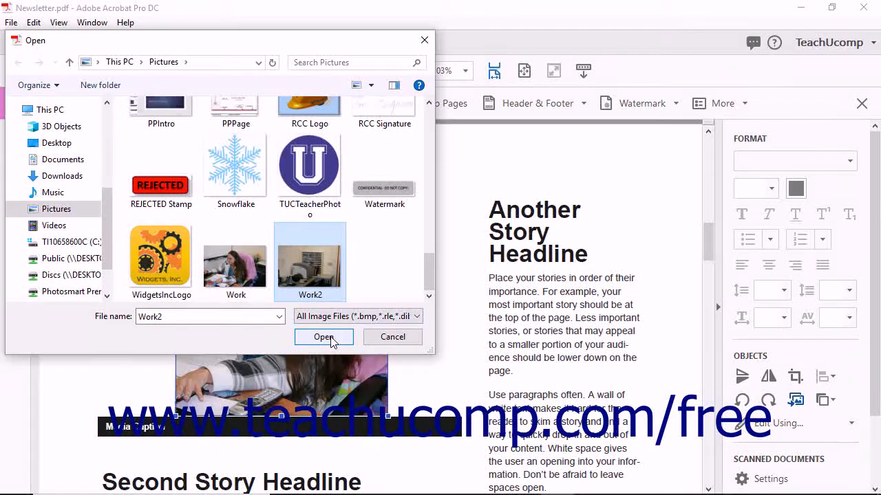
left_click(323, 337)
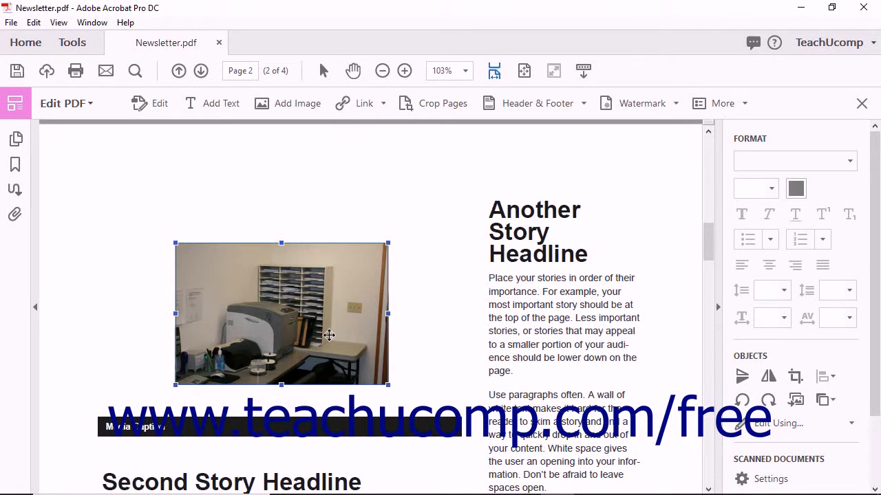
mouse_move(420, 310)
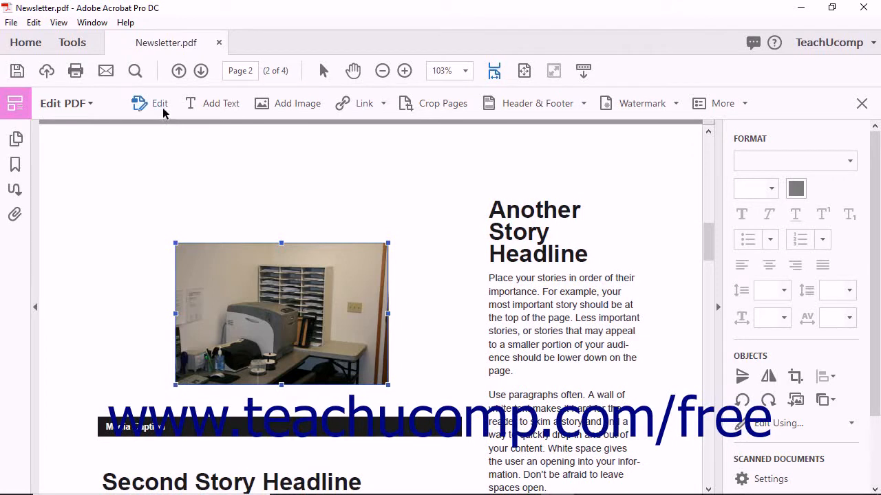
mouse_move(160, 103)
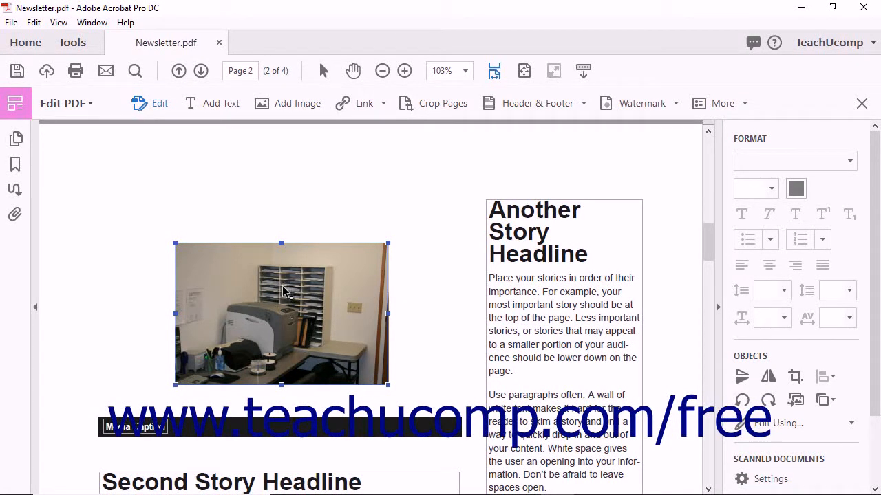
mouse_move(506, 280)
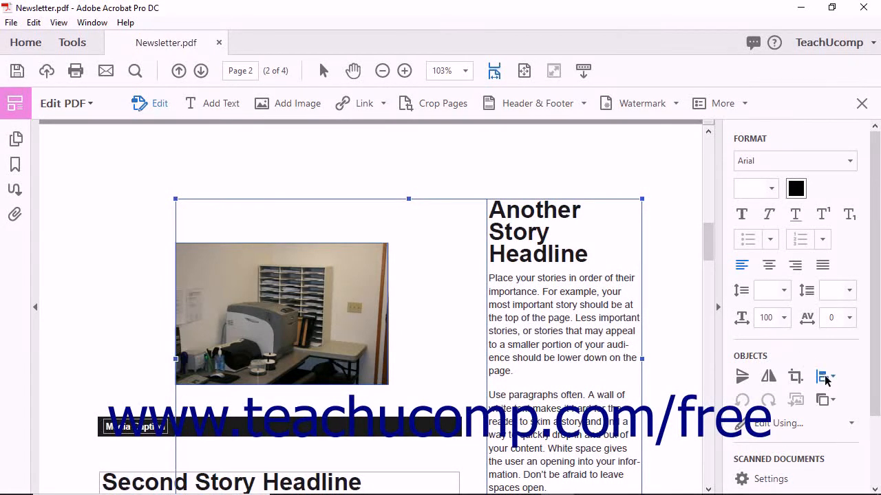
Step: Top-align the Work2 photo with the Another Story column, then scroll to page 1
left_click(826, 377)
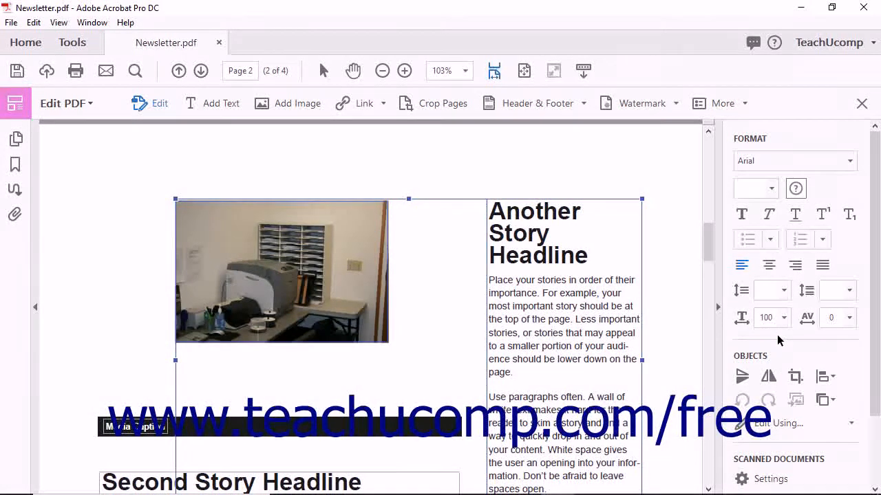
scroll("down", 3)
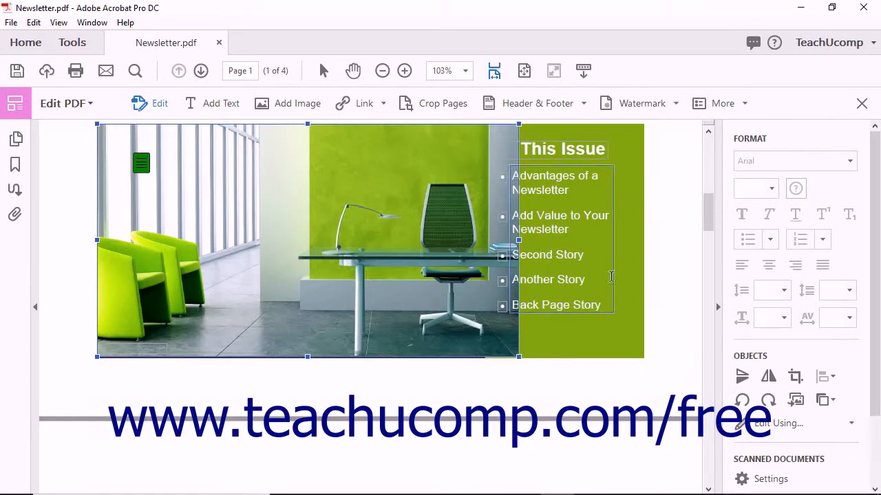
mouse_move(822, 400)
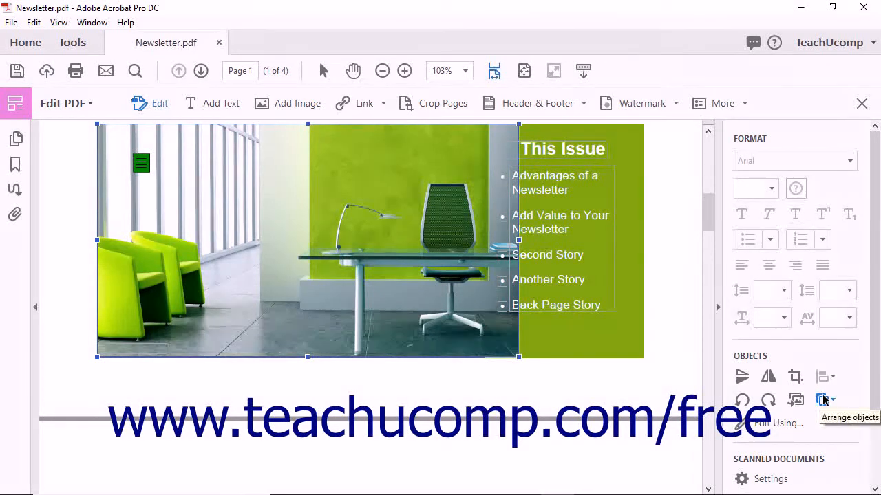
Step: Send the page 1 office photo to the back, behind In This Issue and Photo Caption
left_click(824, 400)
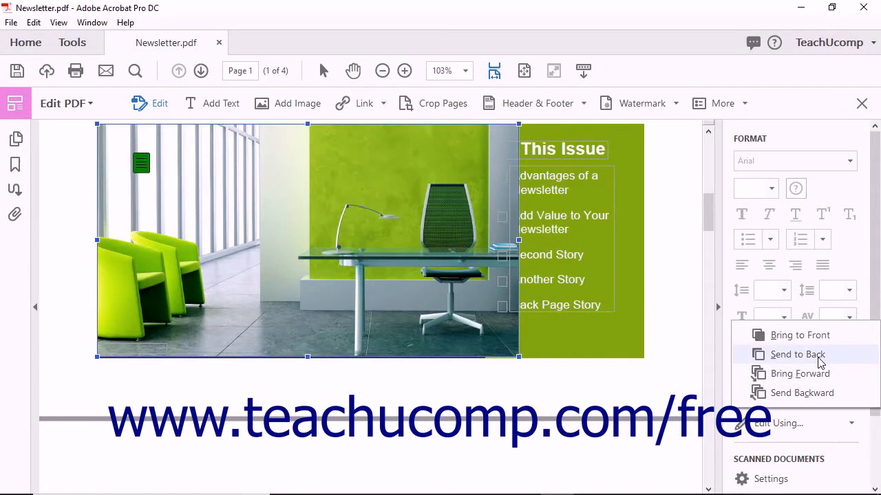
left_click(797, 354)
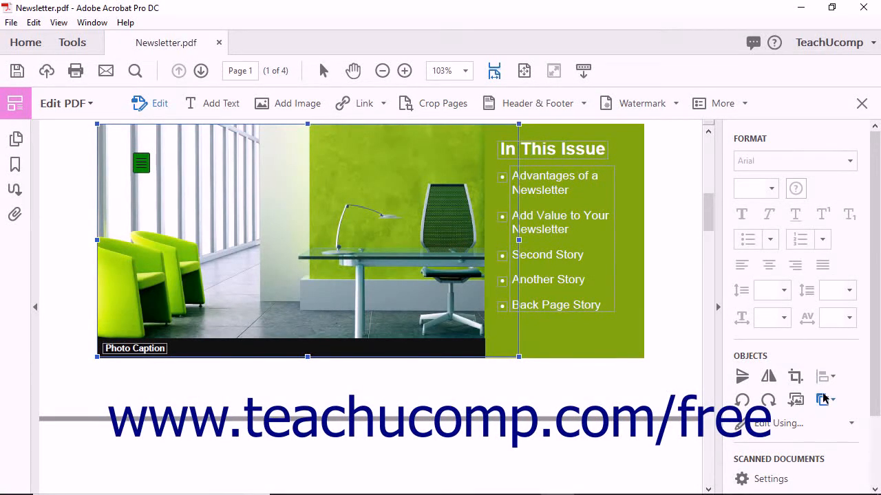
left_click(824, 400)
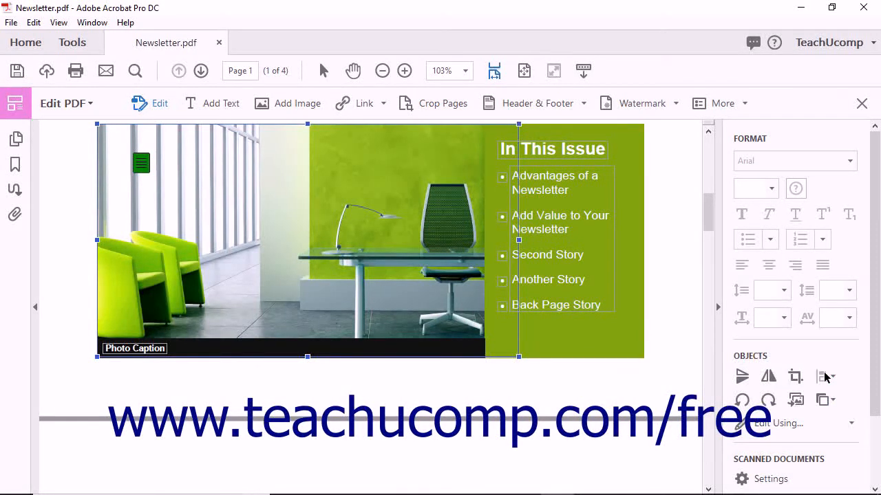
left_click(830, 376)
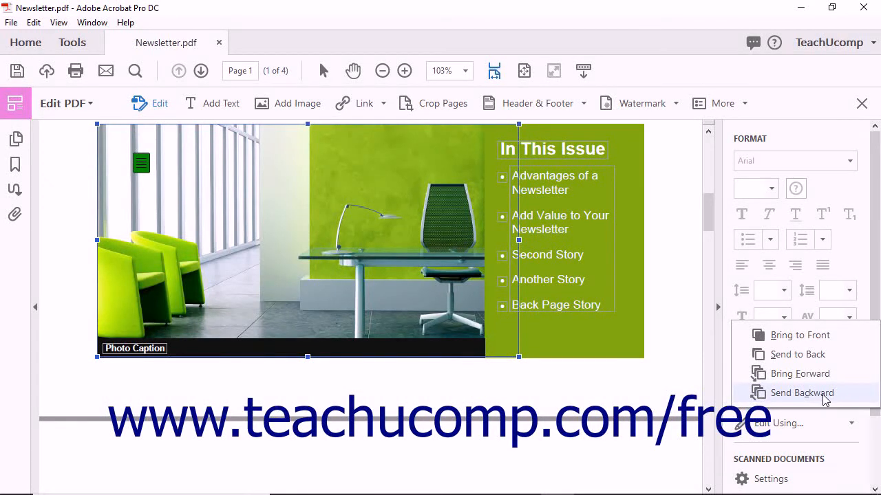